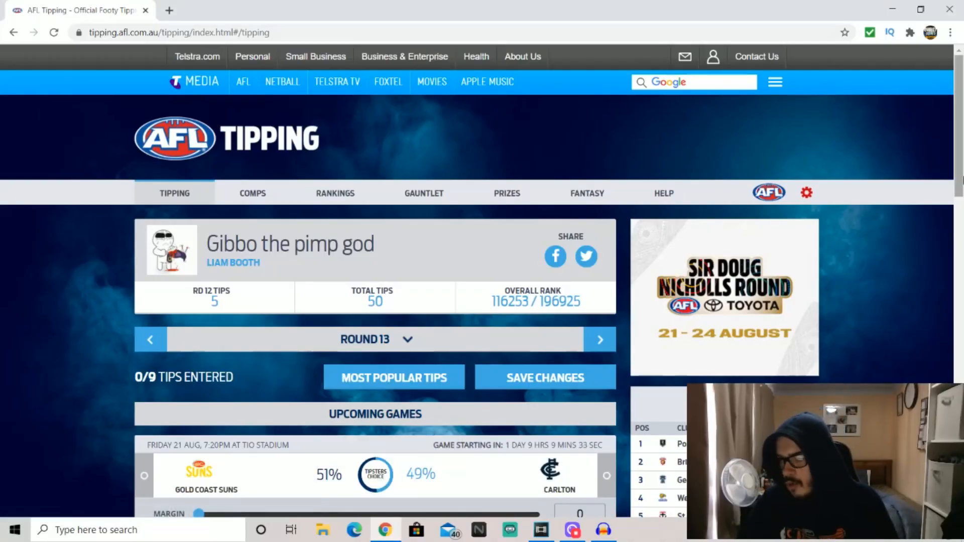
Scroll down to the Round 13 games list to reach the Gold Coast Suns vs Carlton game.
scroll(down, 3)
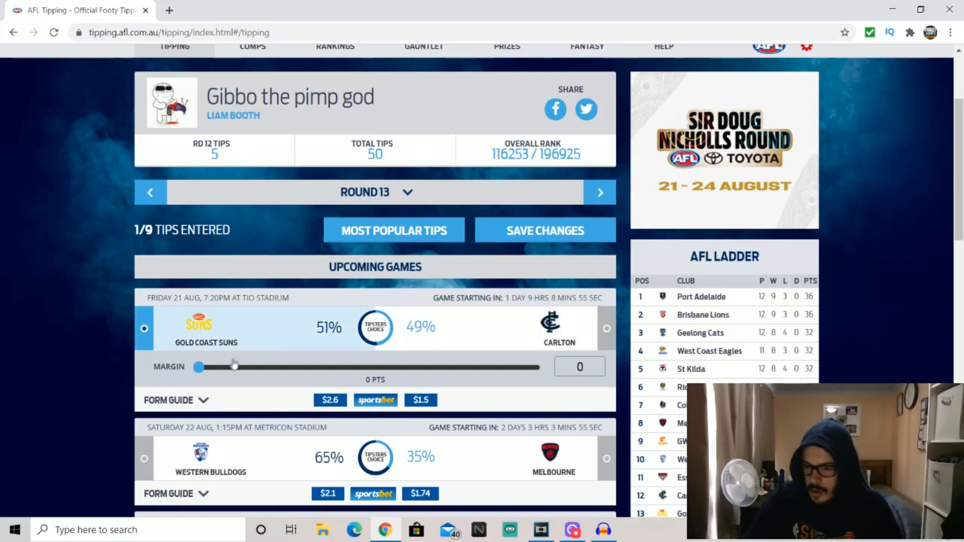
Set the Gold Coast Suns winning margin over Carlton to 7 points.
click(579, 366)
text(7)
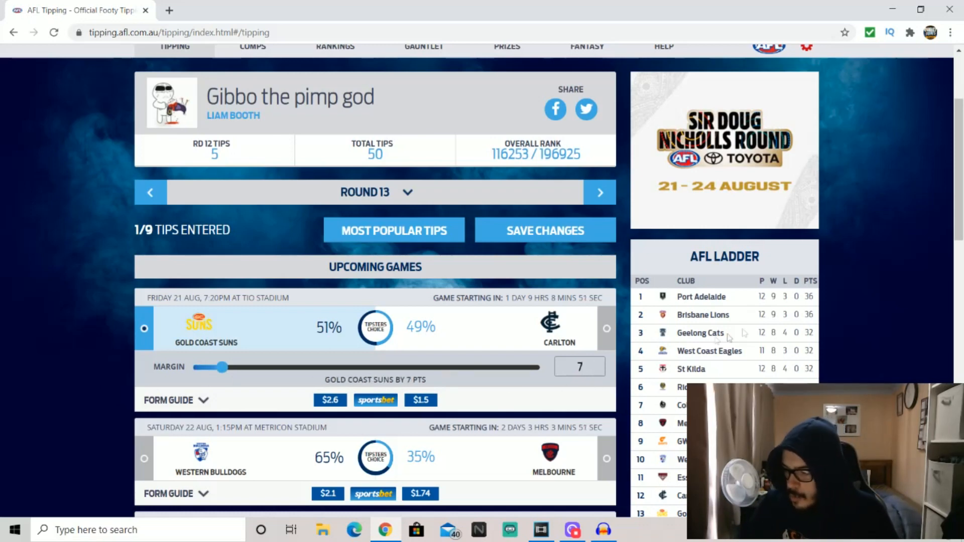
scroll(down, 3)
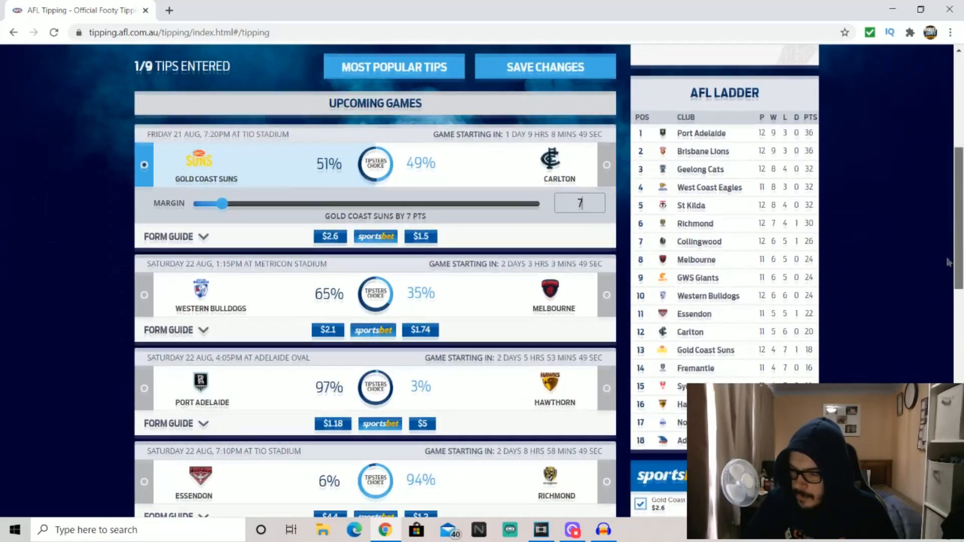
mouse_move(499, 349)
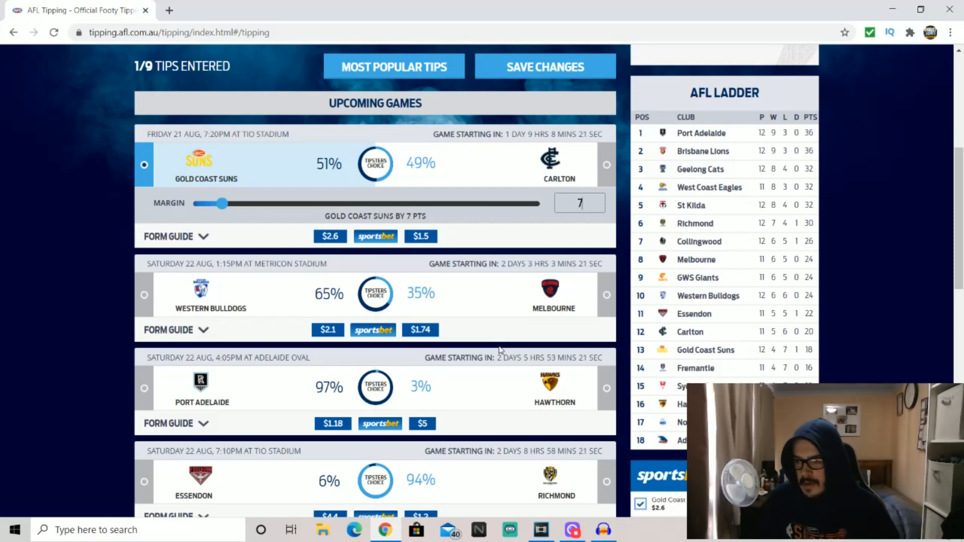
mouse_move(447, 331)
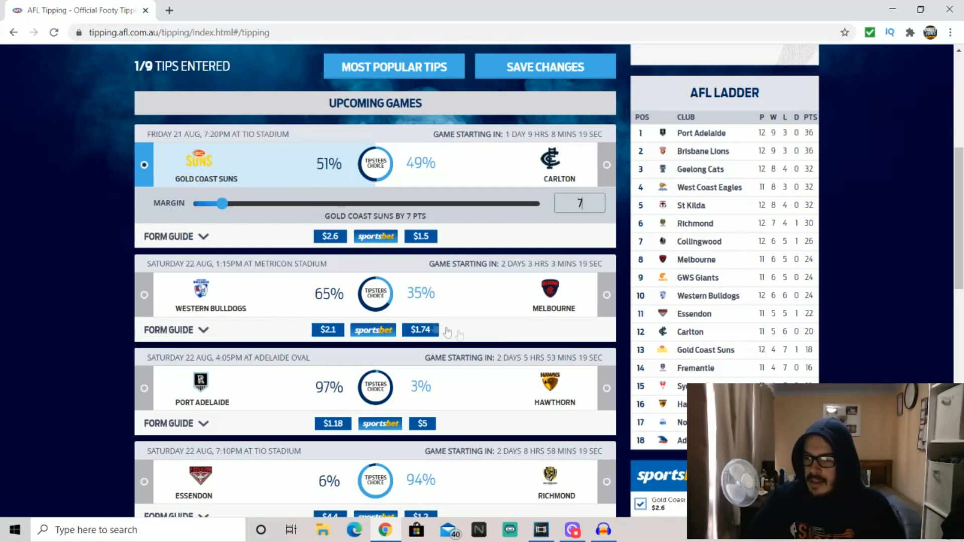
mouse_move(456, 303)
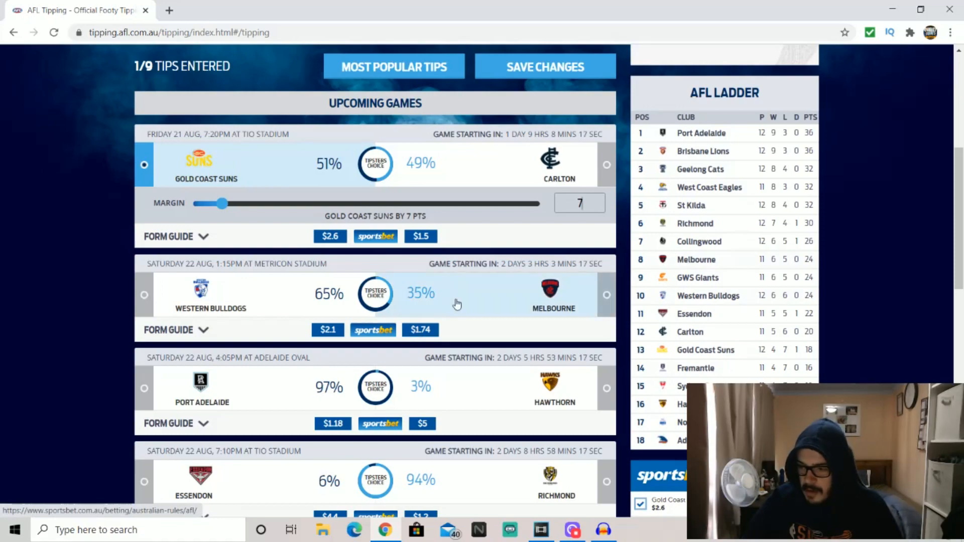
Tip Melbourne to beat Western Bulldogs in their Round 13 game.
click(606, 295)
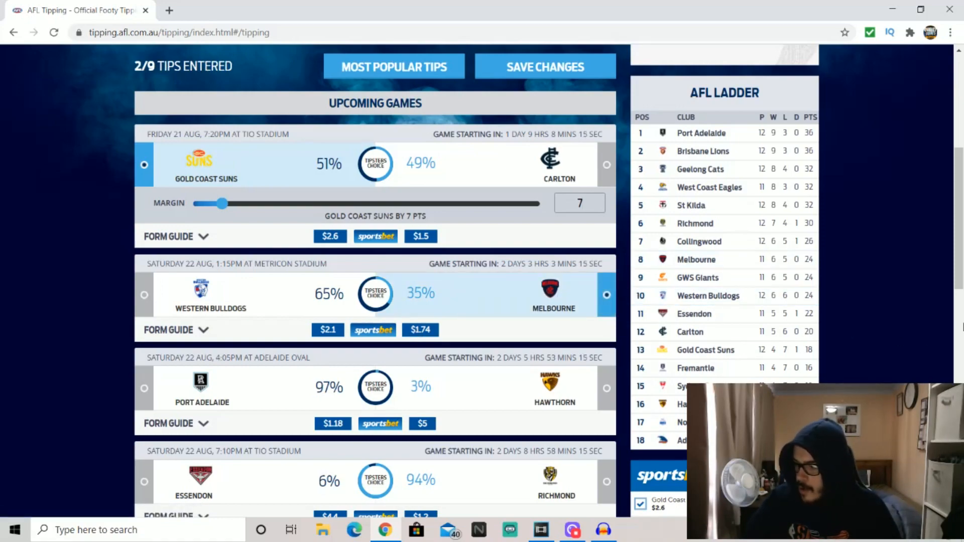
scroll(down, 3)
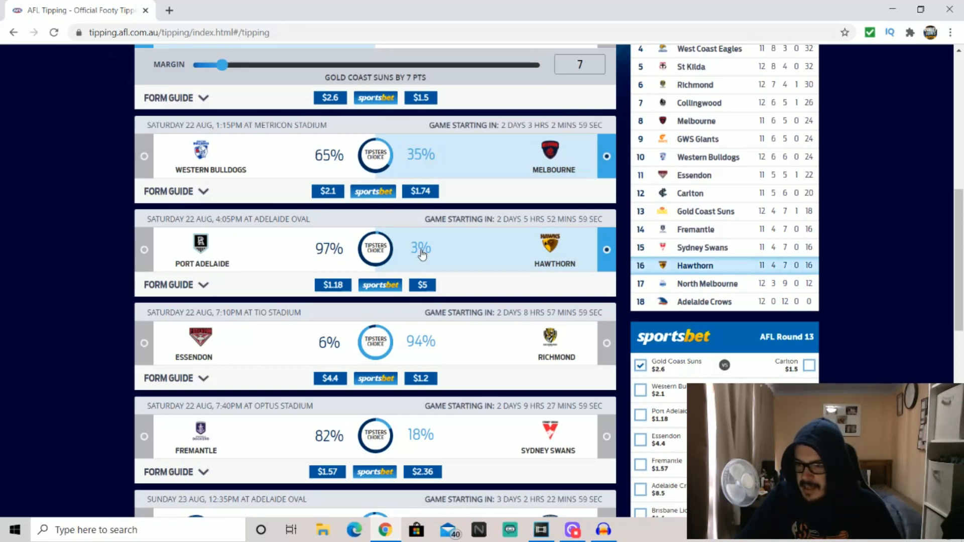
Tip Port Adelaide over Hawthorn and Richmond over Essendon in the Saturday games.
click(145, 250)
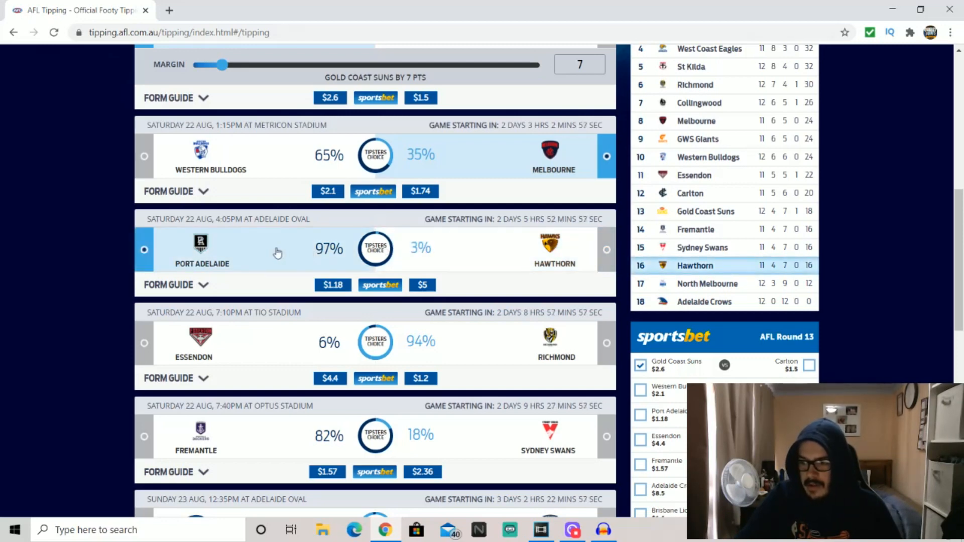
click(639, 415)
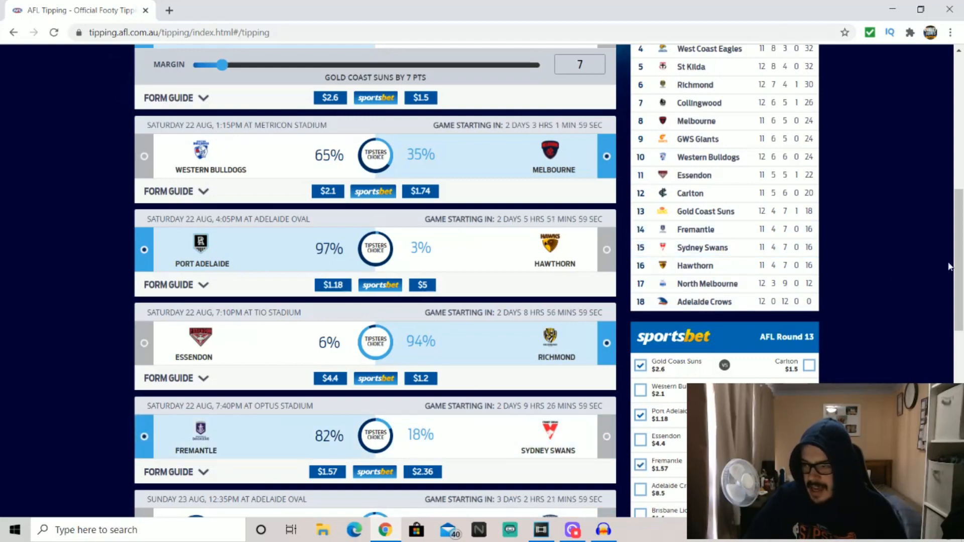
scroll(down, 3)
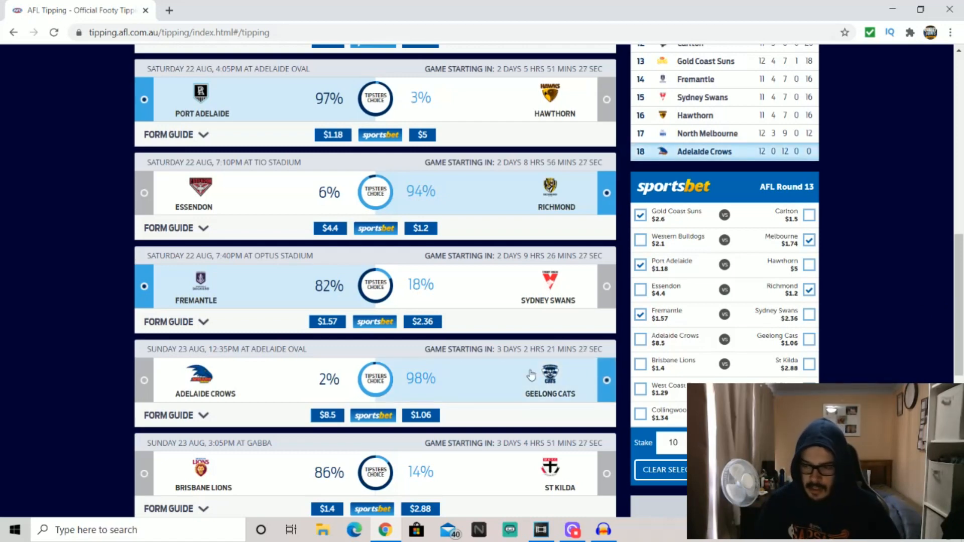
Tip Geelong Cats to beat Adelaide Crows, the sixth tipped game.
click(808, 339)
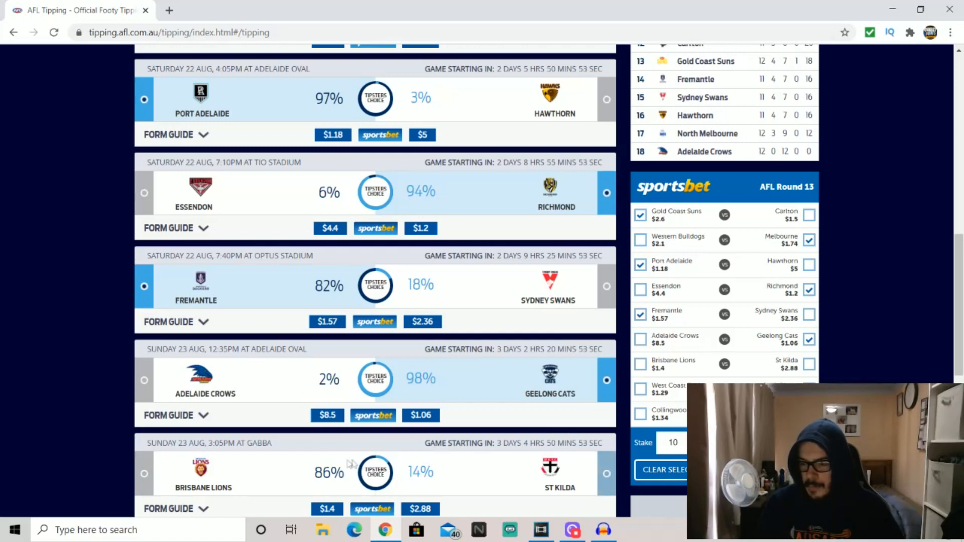
Tip Brisbane Lions over St Kilda, bringing the count to 7 of 9 tips.
click(145, 474)
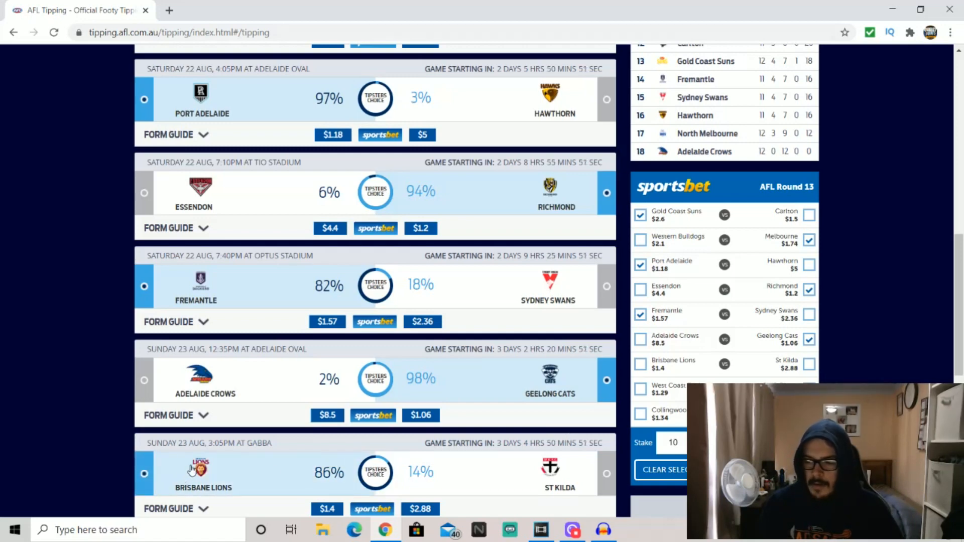
click(641, 364)
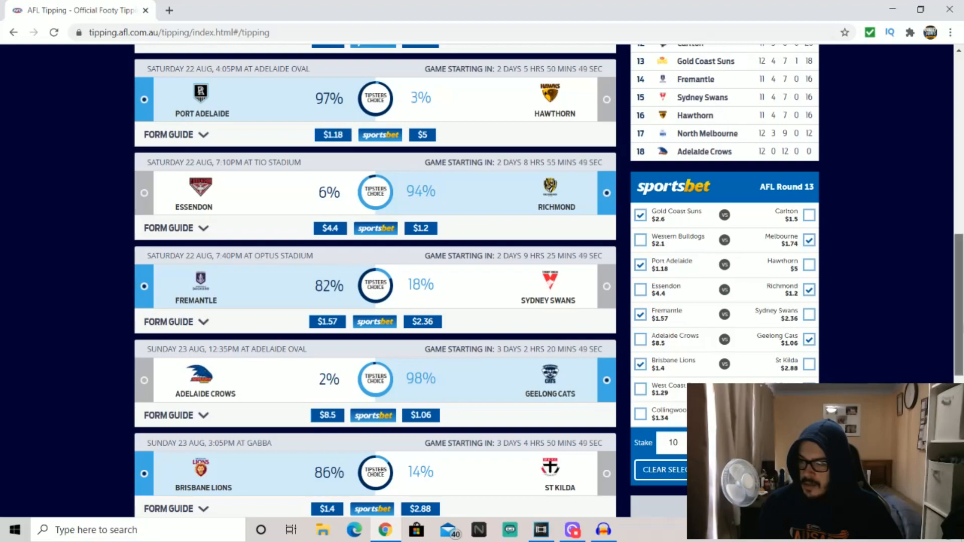
scroll(down, 3)
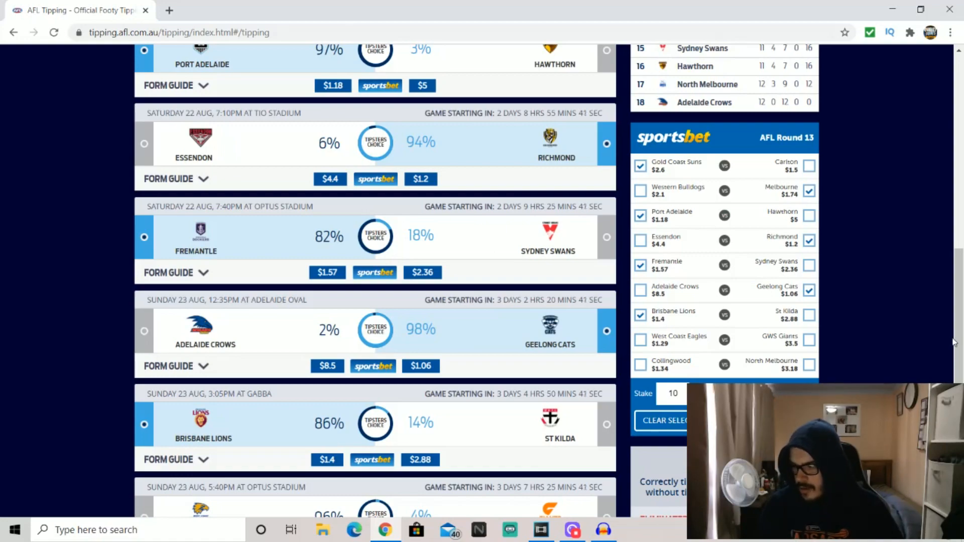
scroll(up, 3)
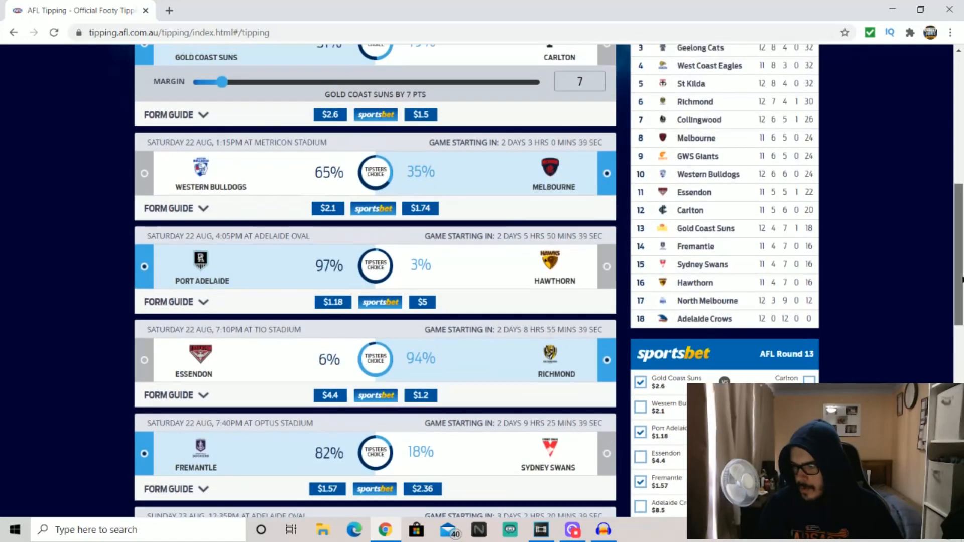
scroll(down, 3)
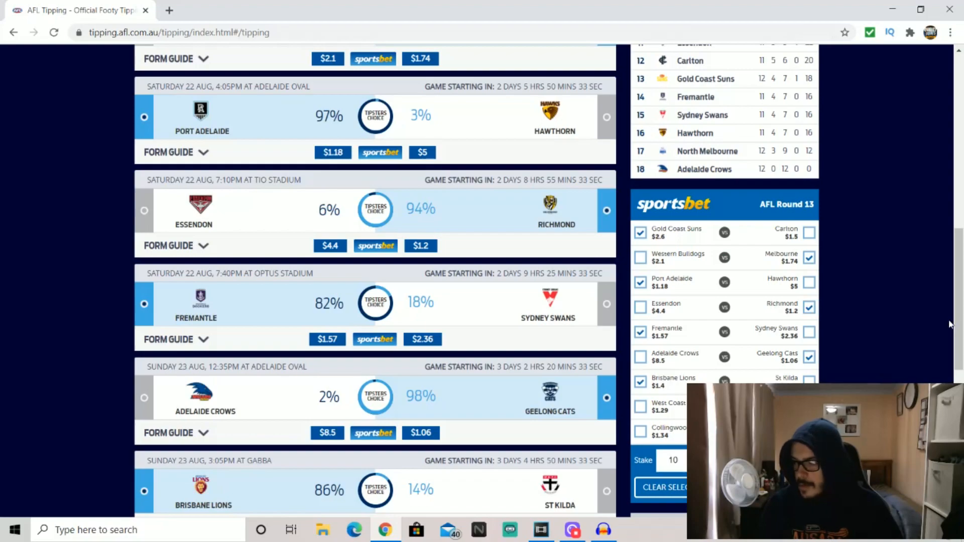
scroll(down, 3)
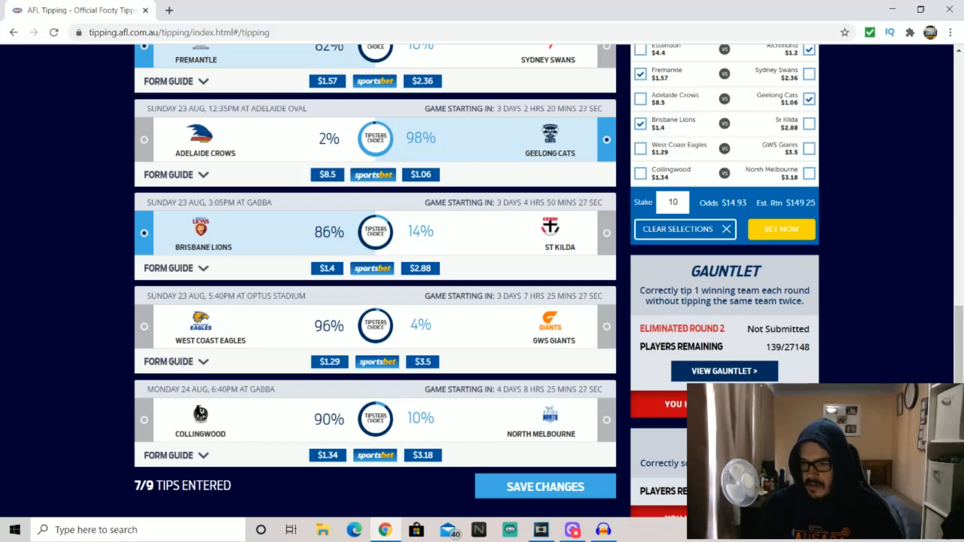
Tip GWS Giants then switch the tip to West Coast Eagles in the West Coast game.
click(606, 326)
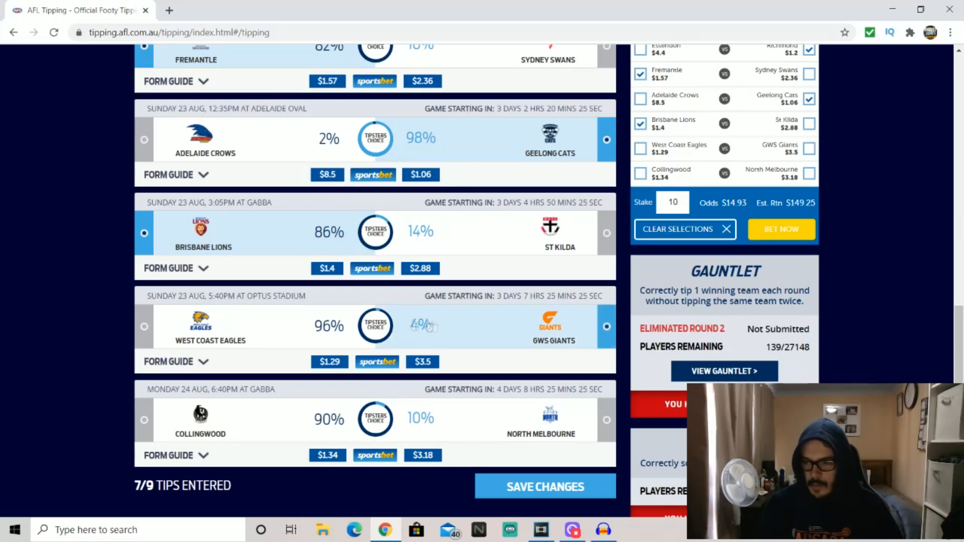
click(145, 326)
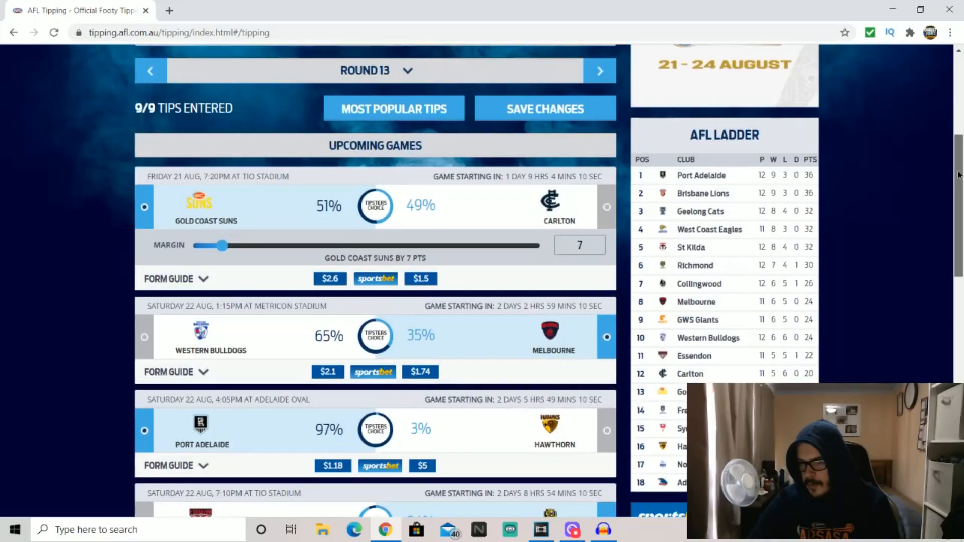
Save all nine Round 13 tips with the Save Changes button at the bottom.
scroll(down, 3)
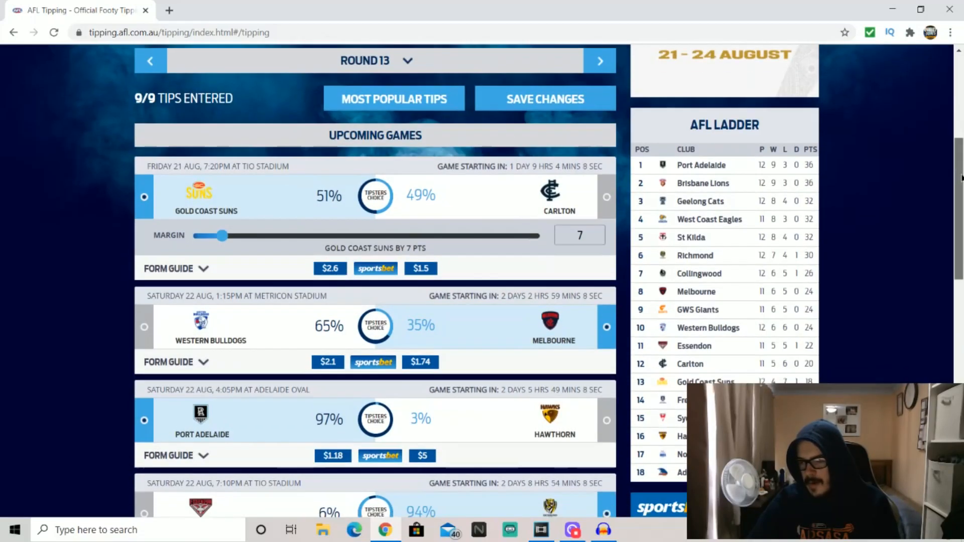
scroll(down, 3)
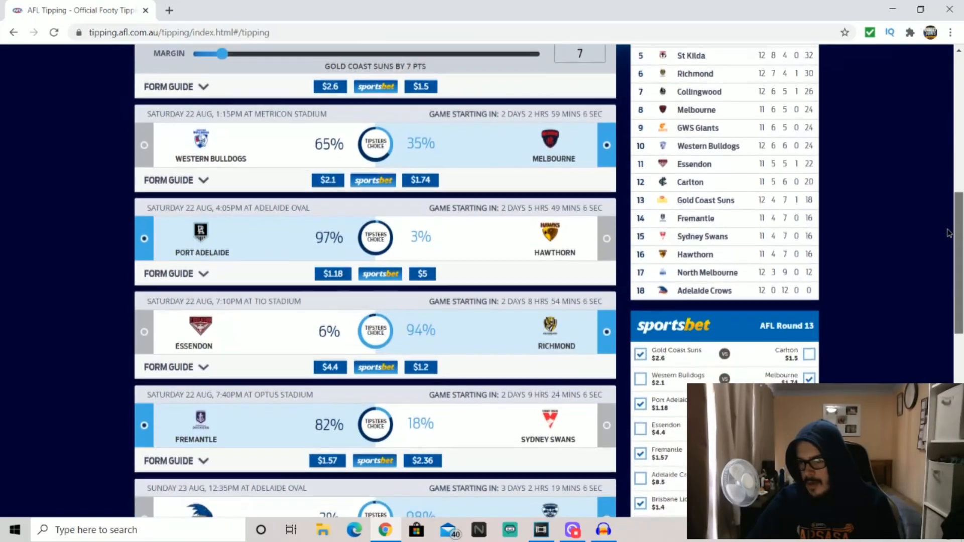
scroll(down, 3)
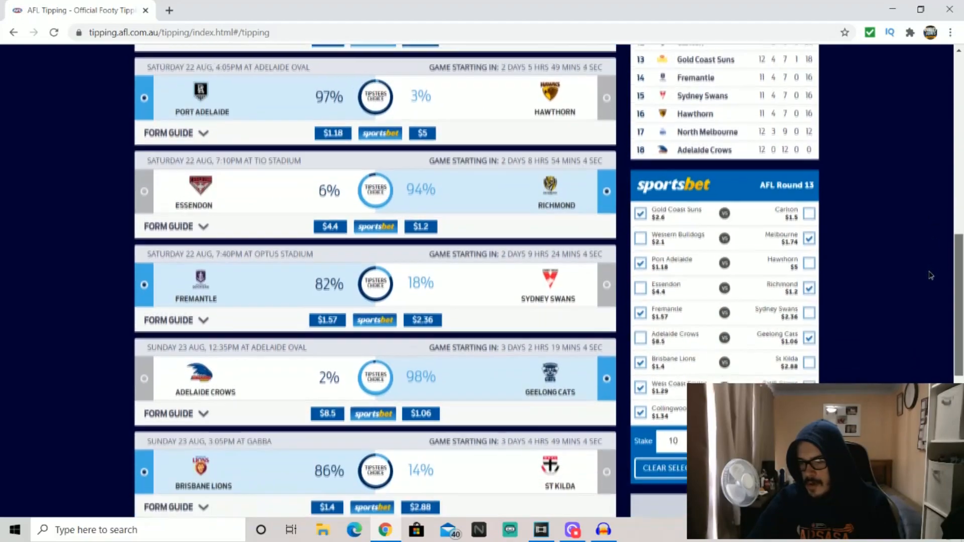
scroll(down, 3)
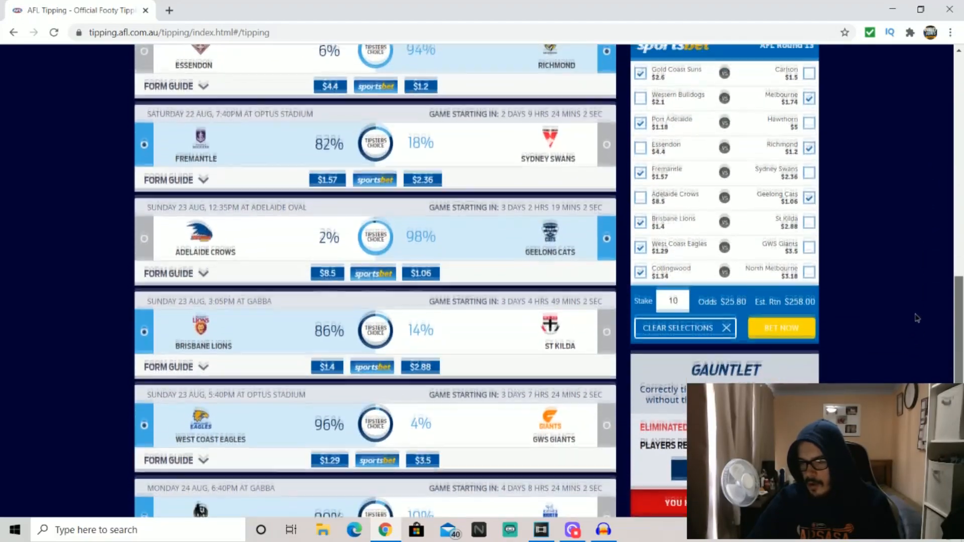
scroll(down, 3)
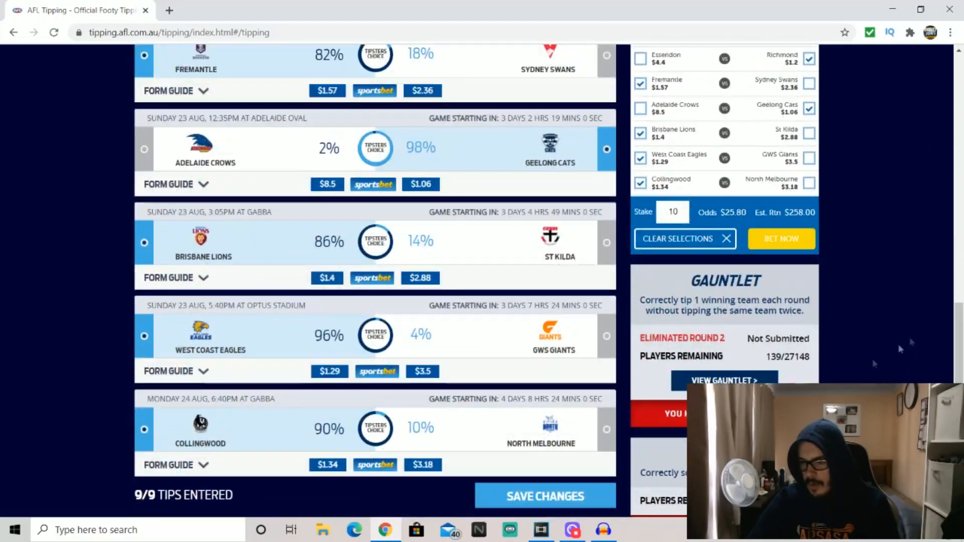
click(545, 496)
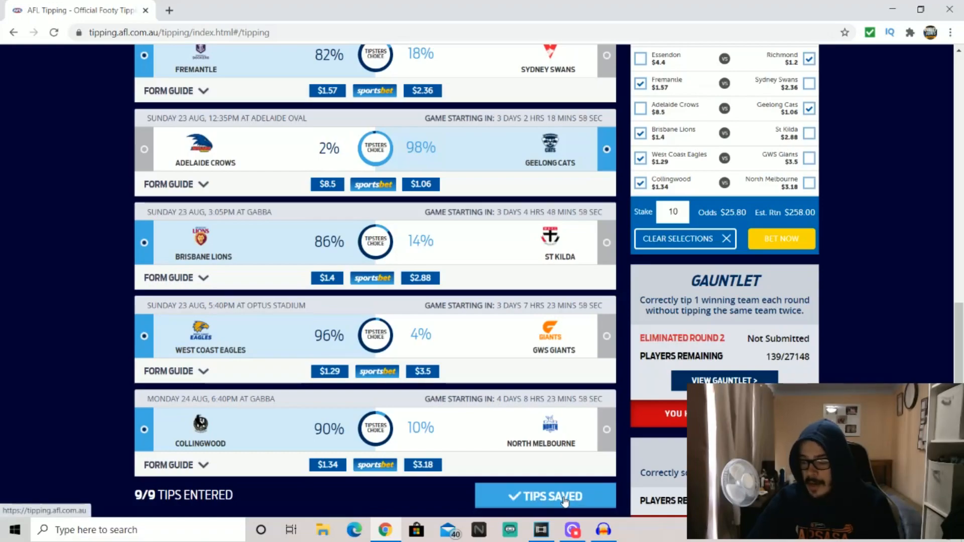